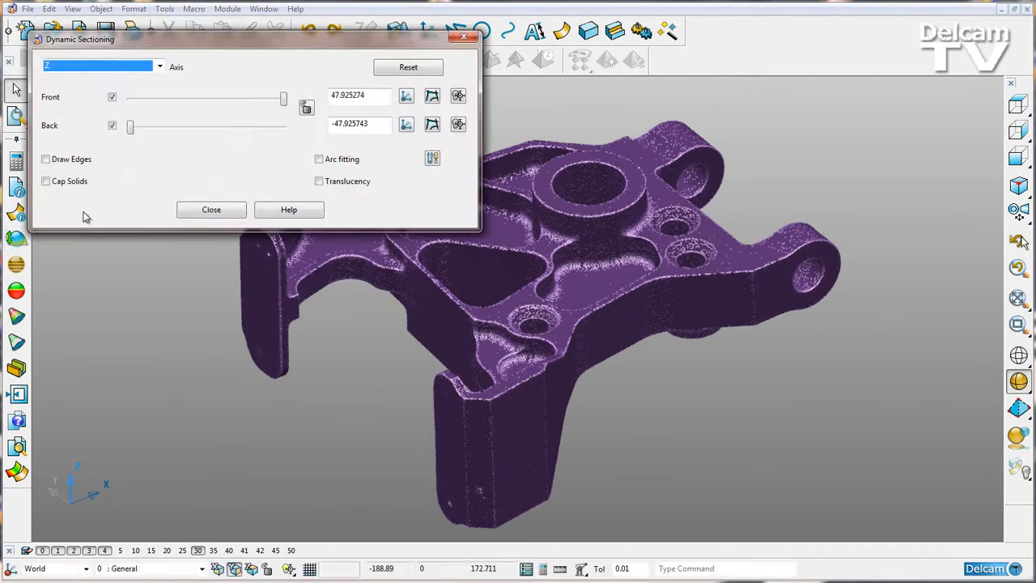
# - Lower the Z front section plane to about 6.7 through the pockets and create its wireframe curve
pyautogui.moveTo(284, 98); pyautogui.dragTo(231, 98)
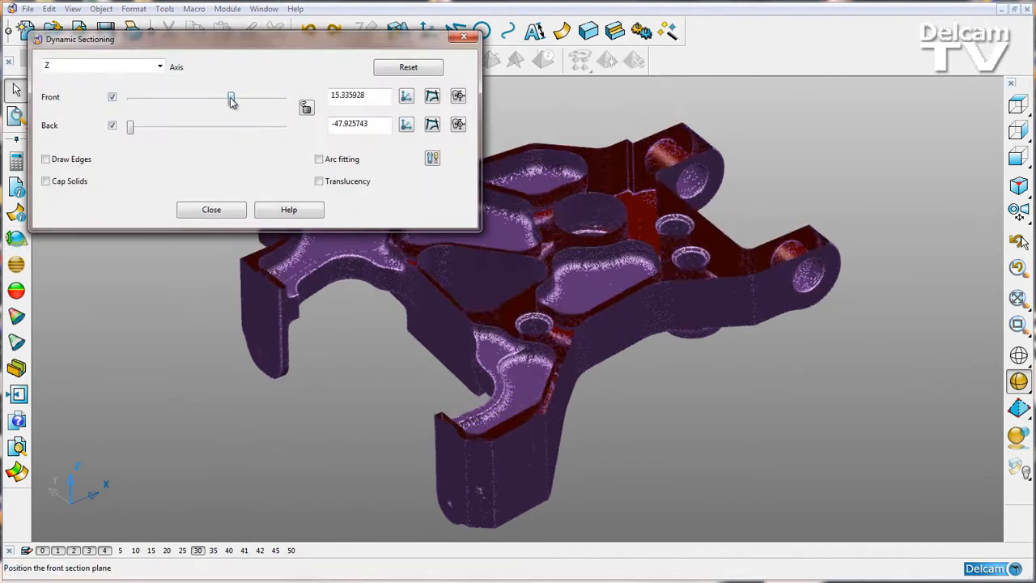
pyautogui.moveTo(232, 98); pyautogui.dragTo(217, 98)
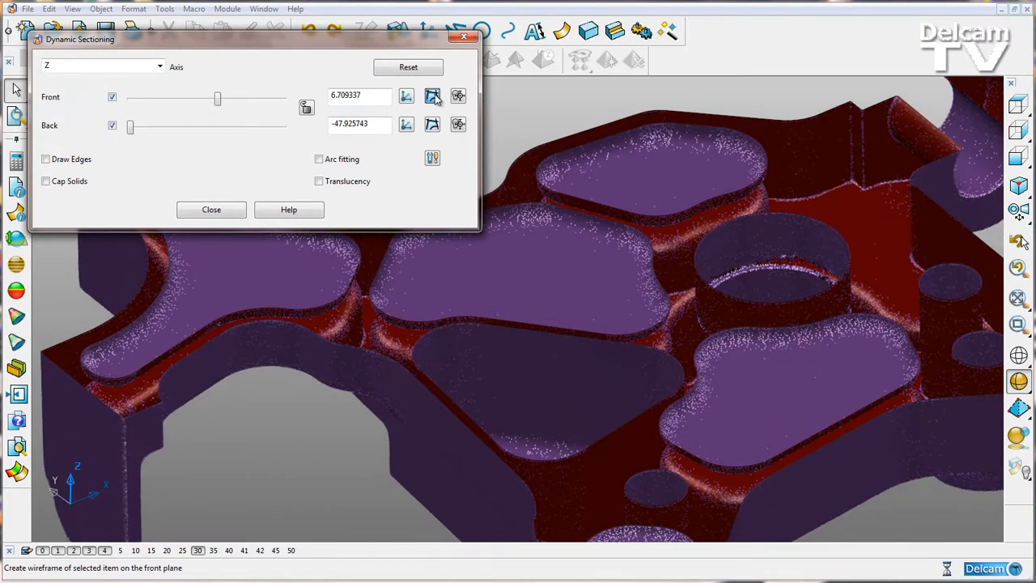
pyautogui.click(210, 210)
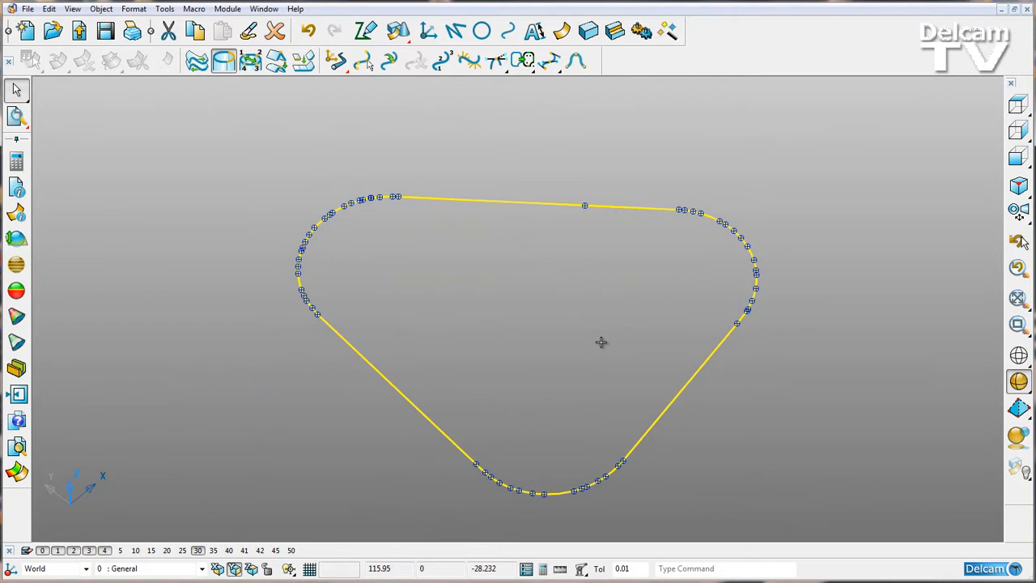
# - Fit arcs to the section curve with default tolerances and select the resulting arc-and-line curve
pyautogui.click(523, 59)
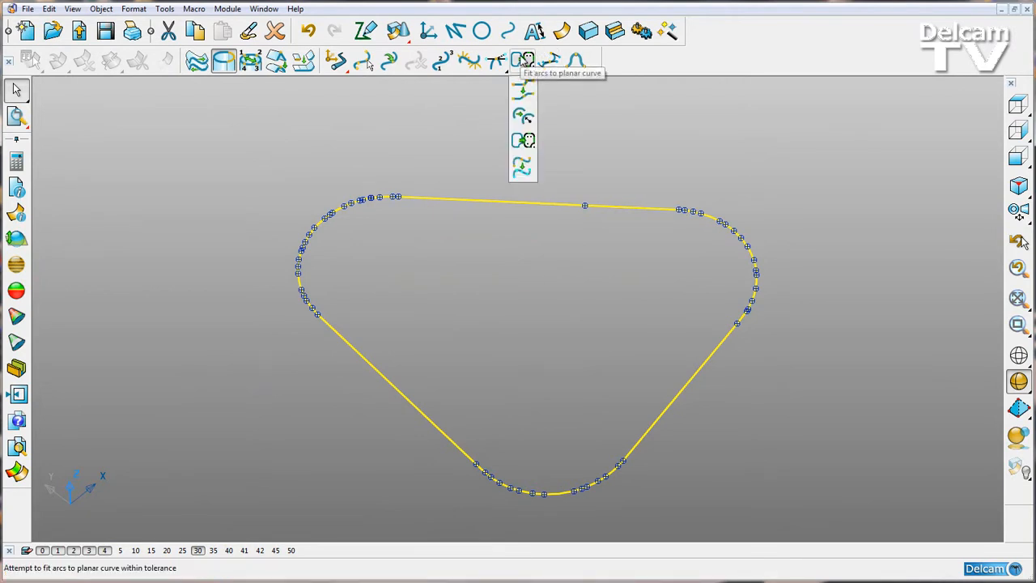
pyautogui.click(525, 59)
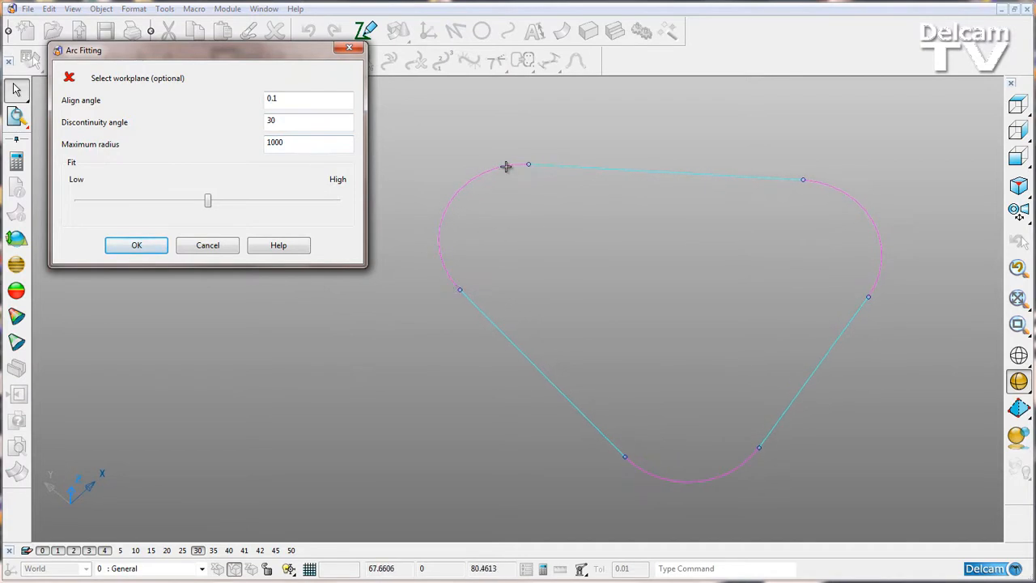
pyautogui.moveTo(883, 306)
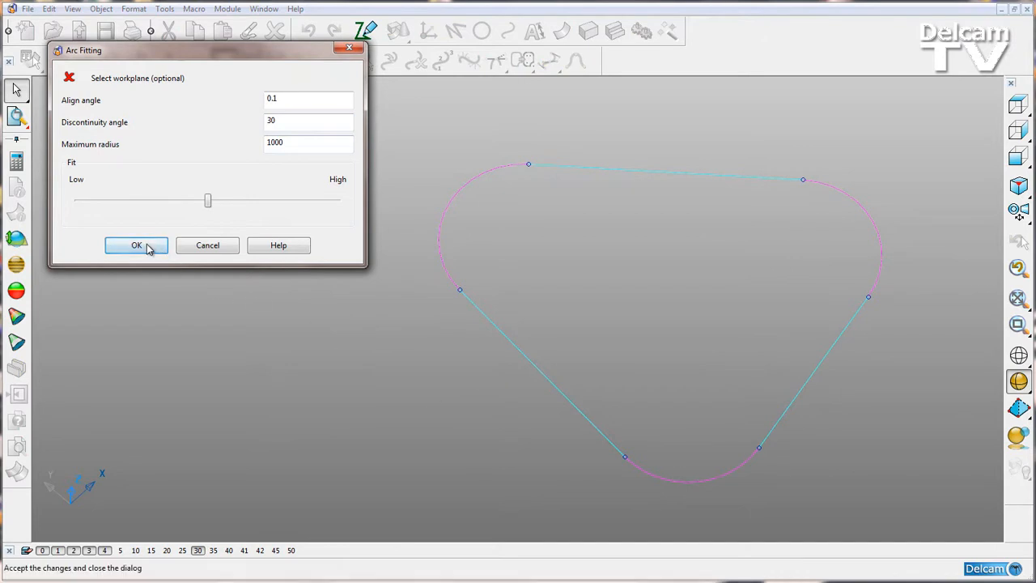
pyautogui.click(136, 246)
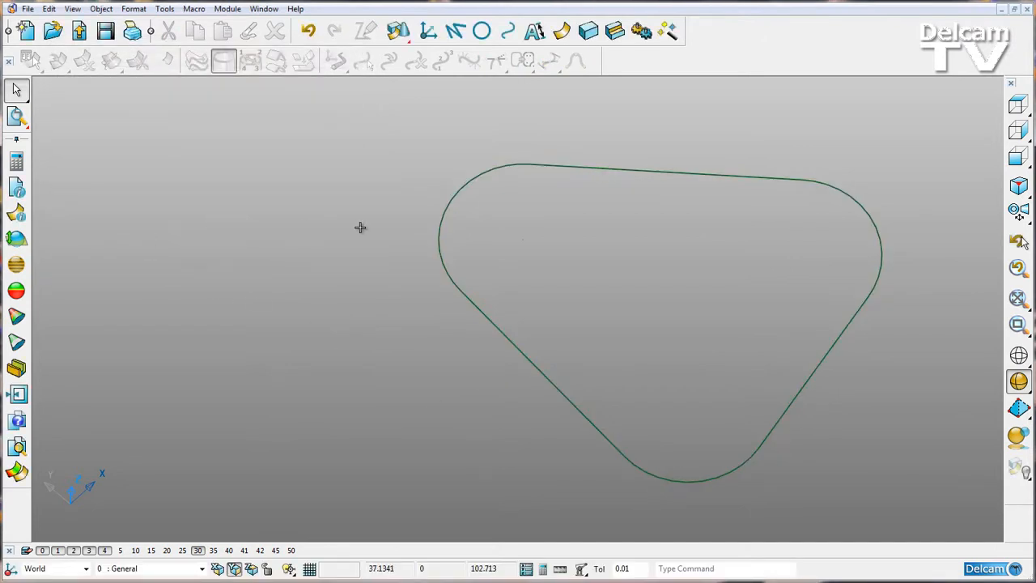
pyautogui.click(583, 164)
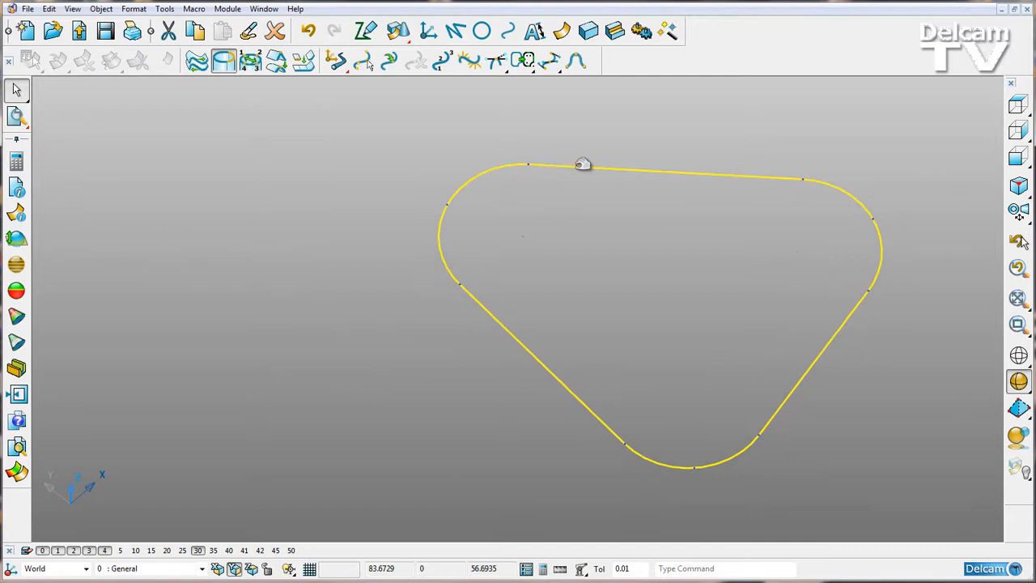
pyautogui.moveTo(452, 271)
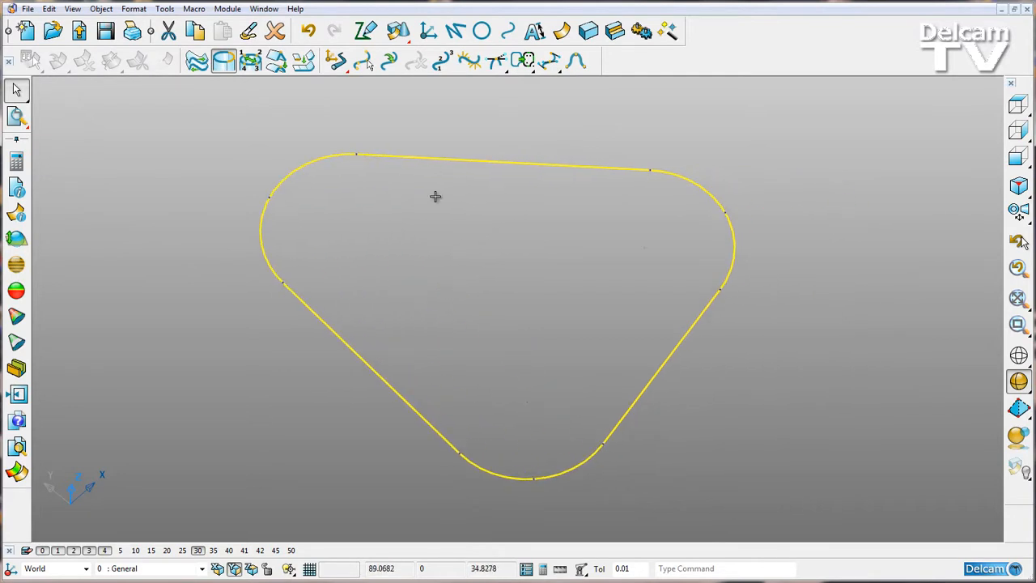
# - Dimension the fitted outline and change the r13.43 corner radius dimension to 13.5
pyautogui.click(335, 60)
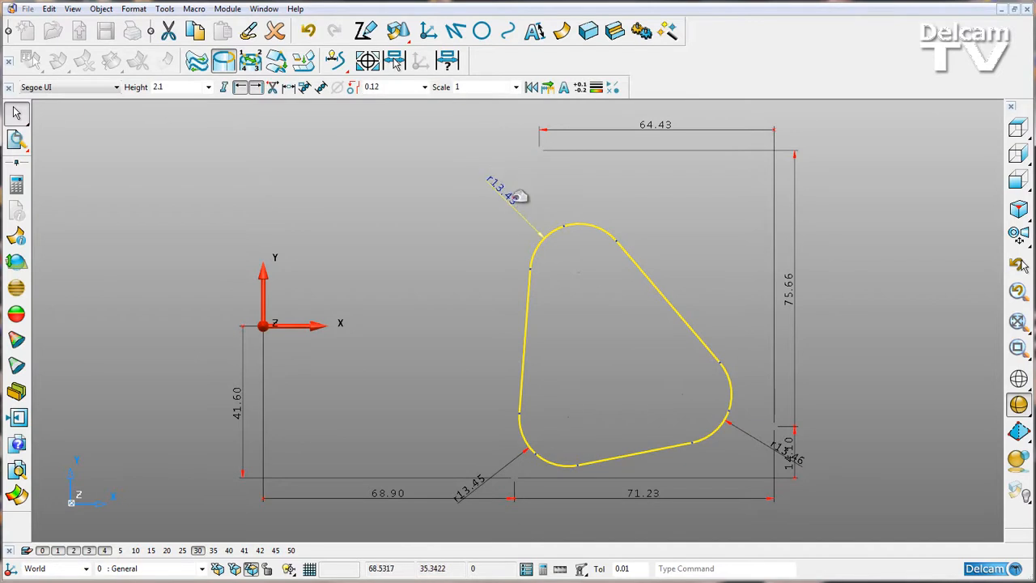
pyautogui.doubleClick(510, 194)
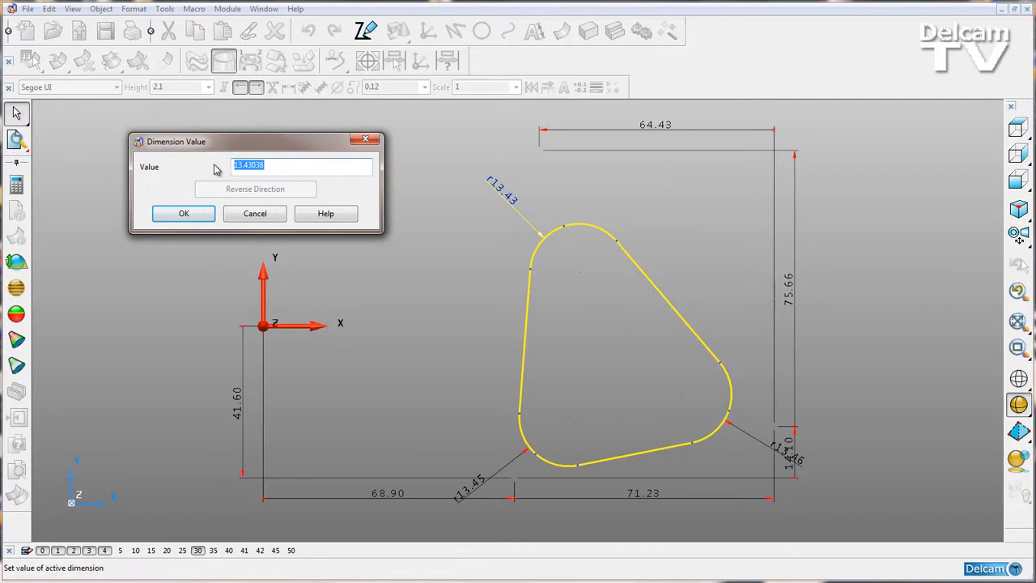
pyautogui.write('13.5')
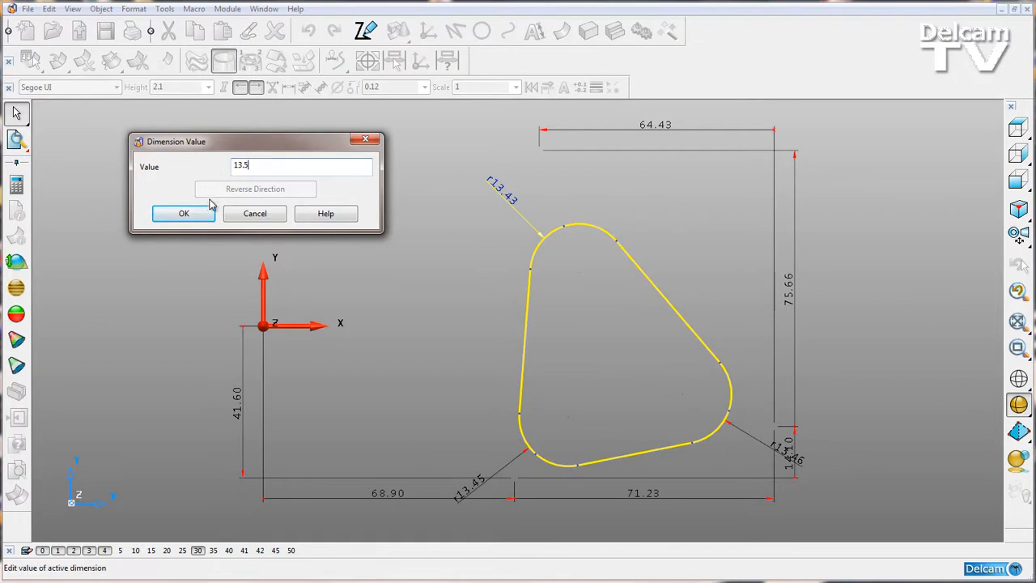
pyautogui.click(183, 213)
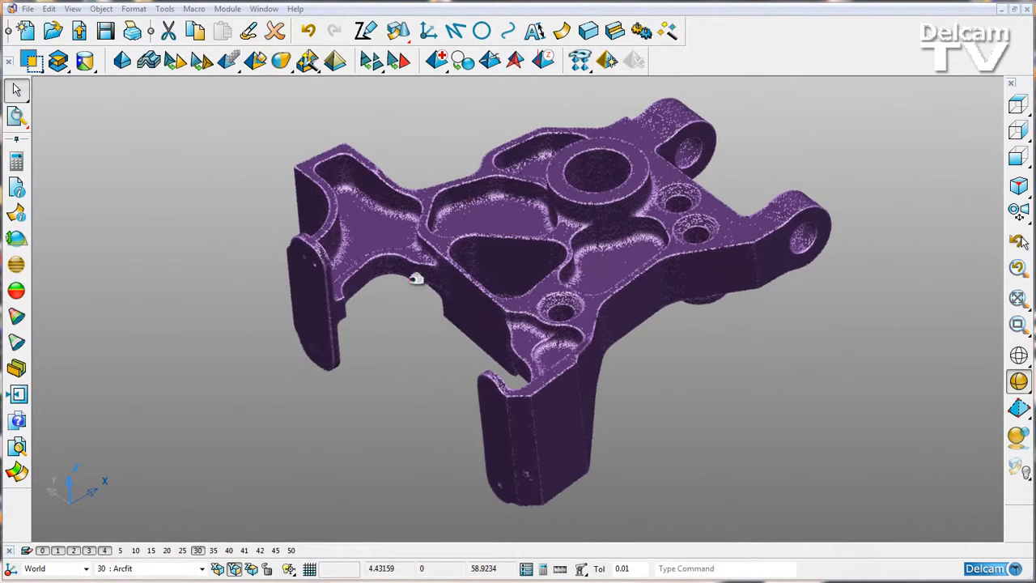
# - Dynamically section the mesh at front plane about 6.7 with arc fitting on, accepting its settings
pyautogui.click(16, 237)
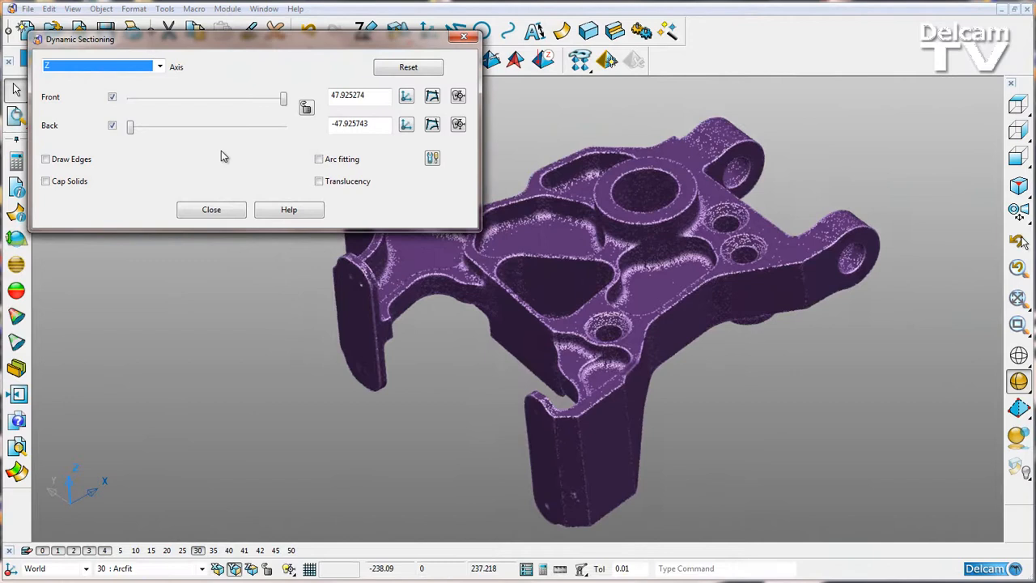
pyautogui.moveTo(284, 97); pyautogui.dragTo(218, 98)
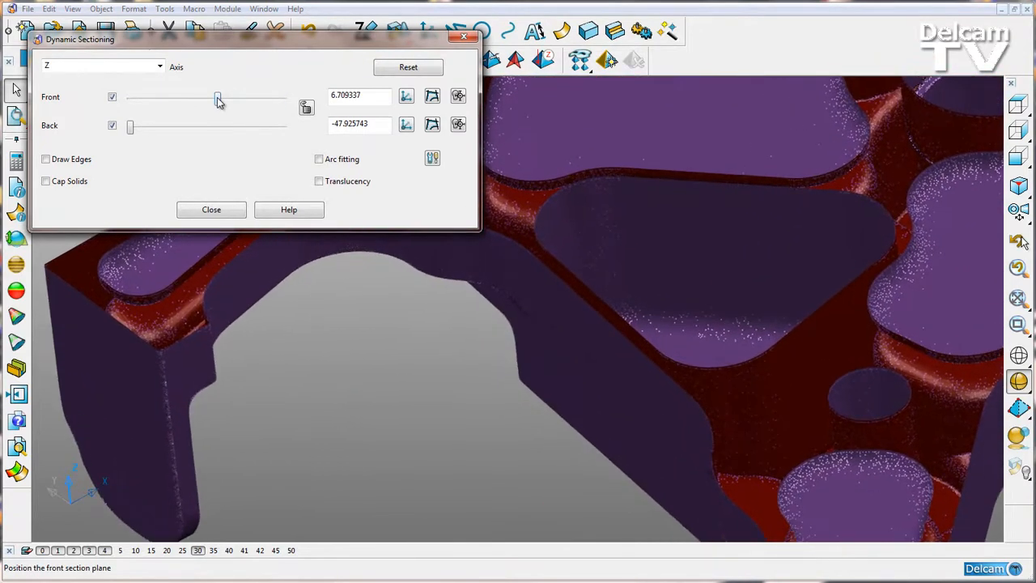
pyautogui.click(319, 159)
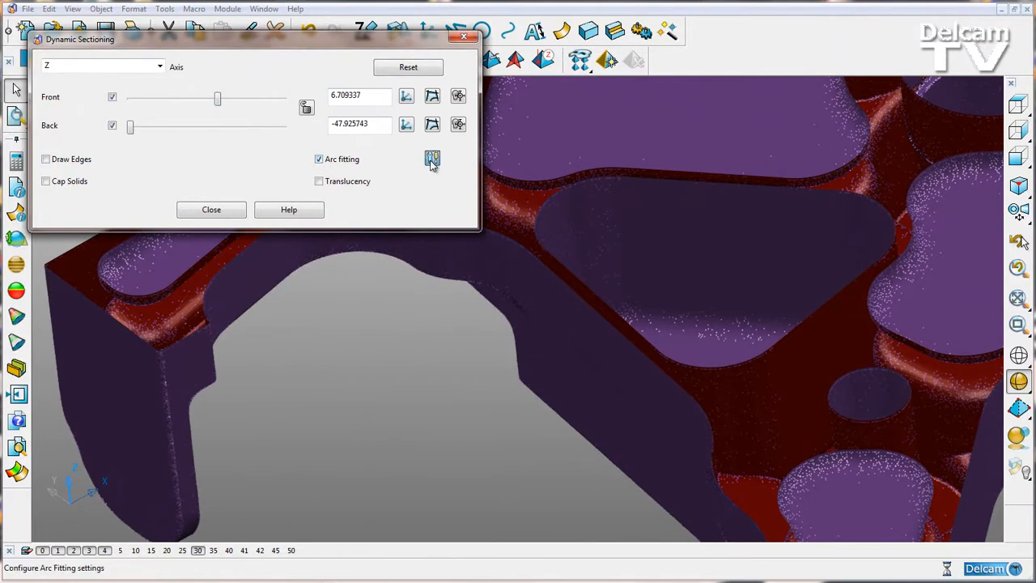
pyautogui.click(432, 159)
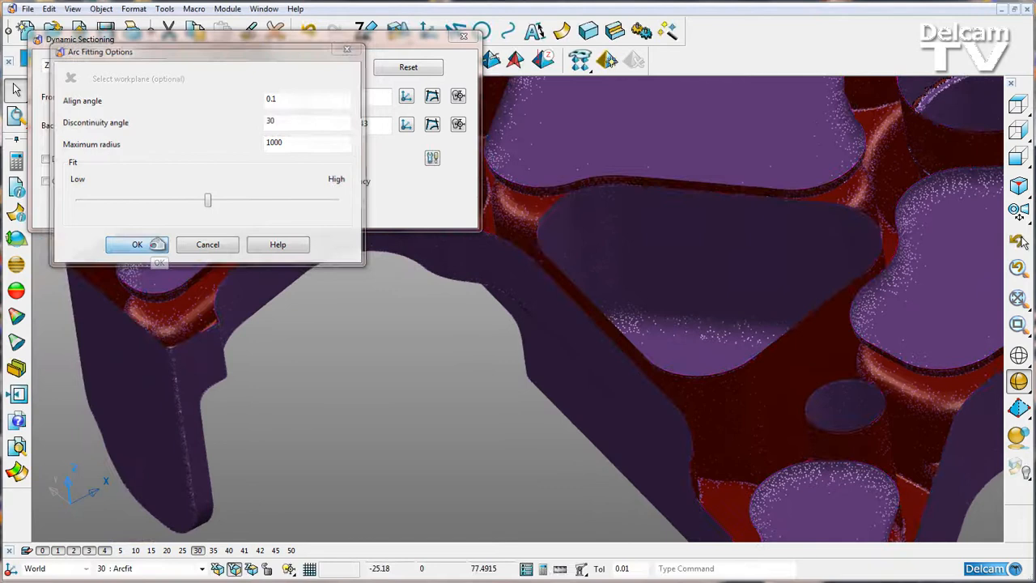
pyautogui.click(137, 244)
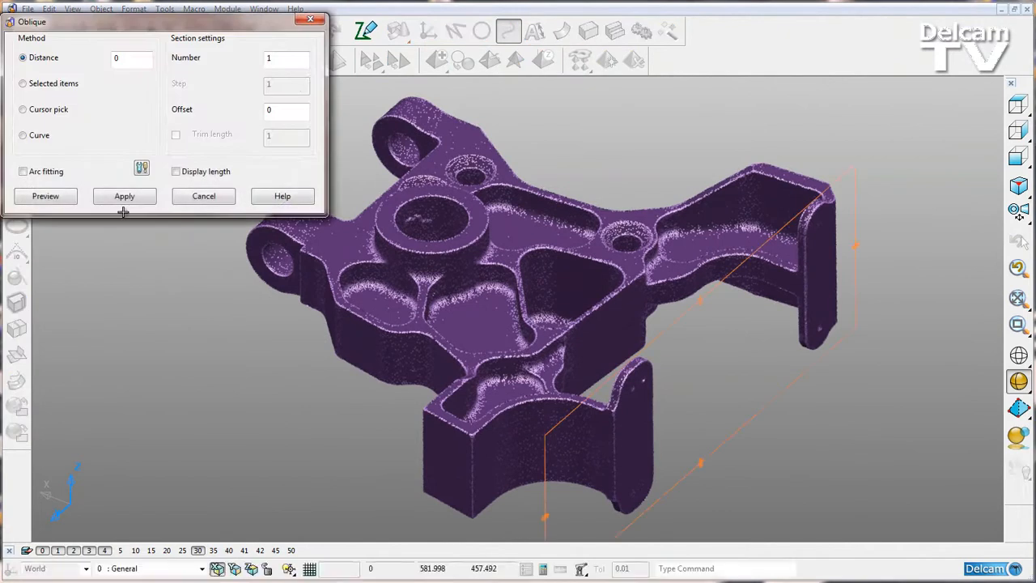
# - Set the oblique section distance to 10 with arc fitting enabled
pyautogui.click(132, 58)
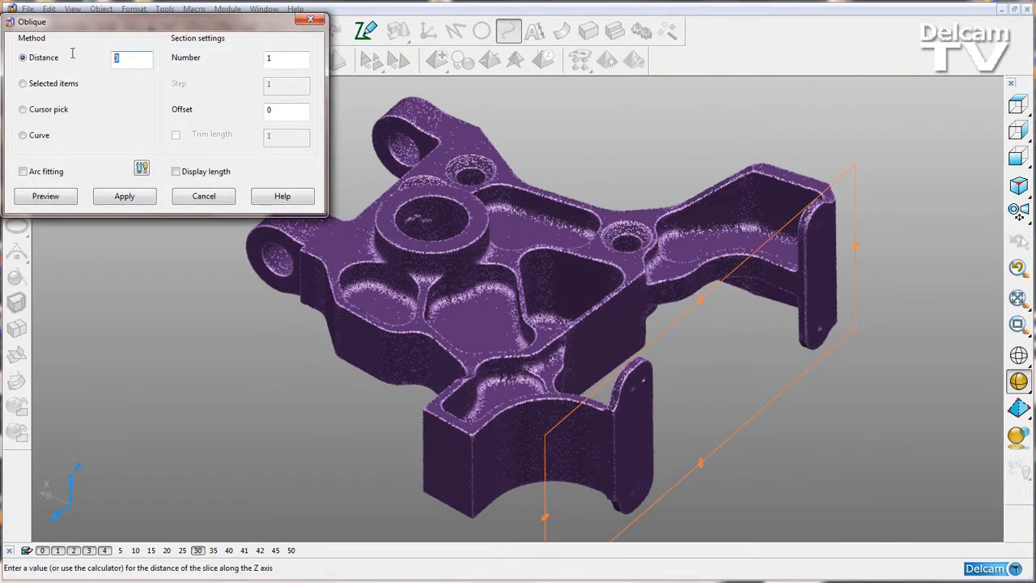
pyautogui.moveTo(73, 56)
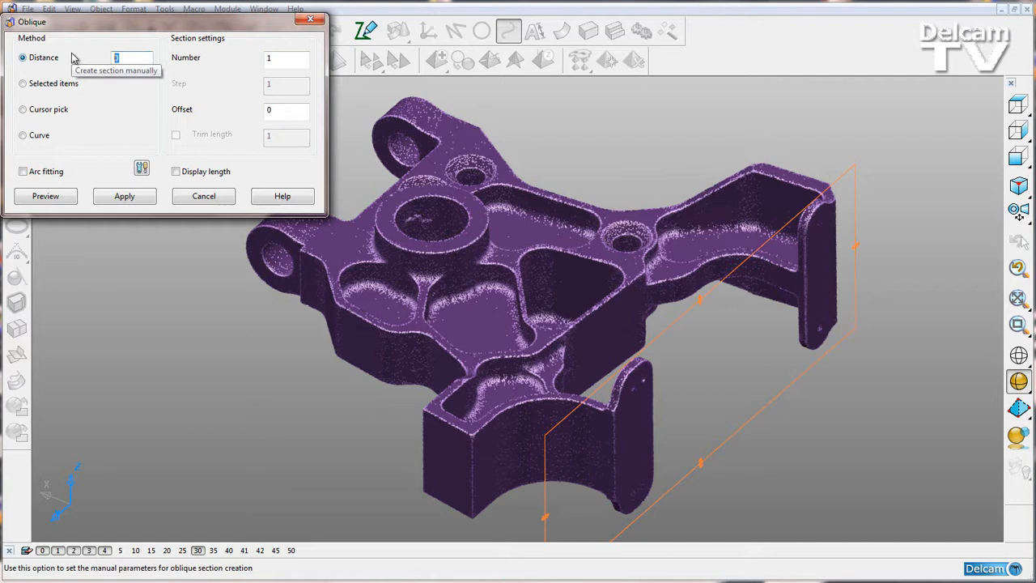
pyautogui.write('10')
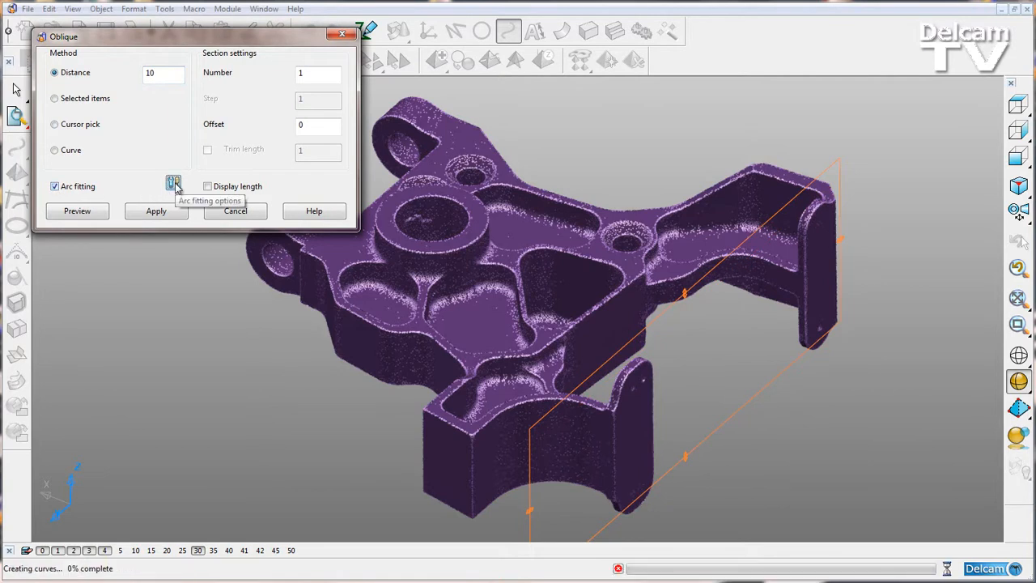
pyautogui.click(173, 184)
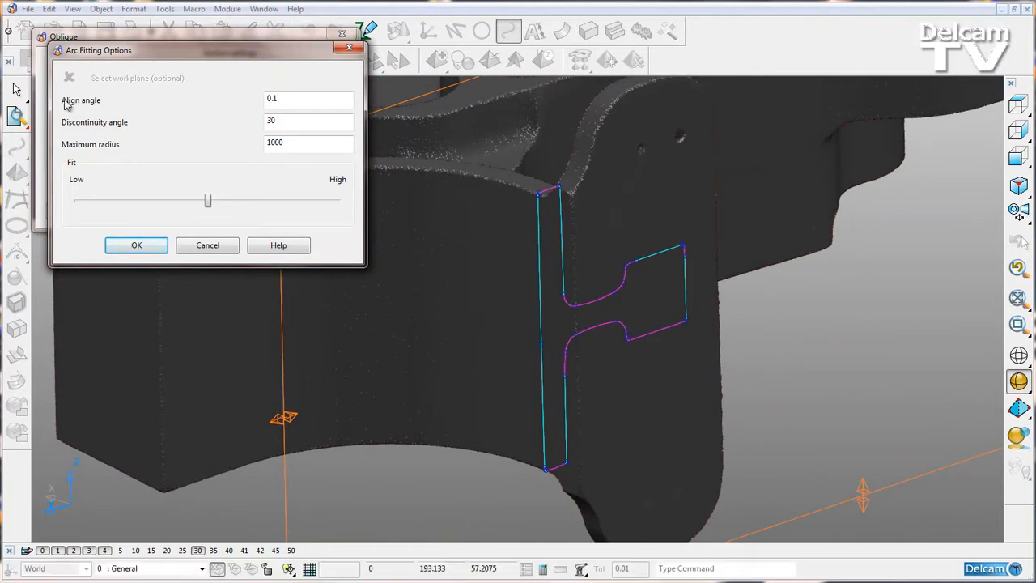
pyautogui.moveTo(294, 99)
pyautogui.write('10')
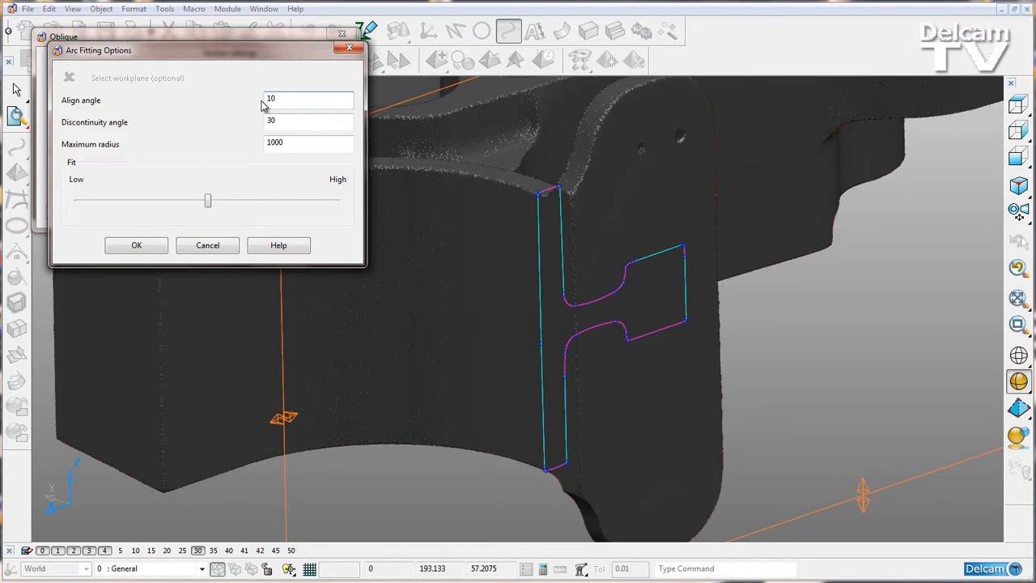
# - Set align angle to 0.1 and discontinuity angle to 1 in Arc Fitting Options
pyautogui.click(307, 98)
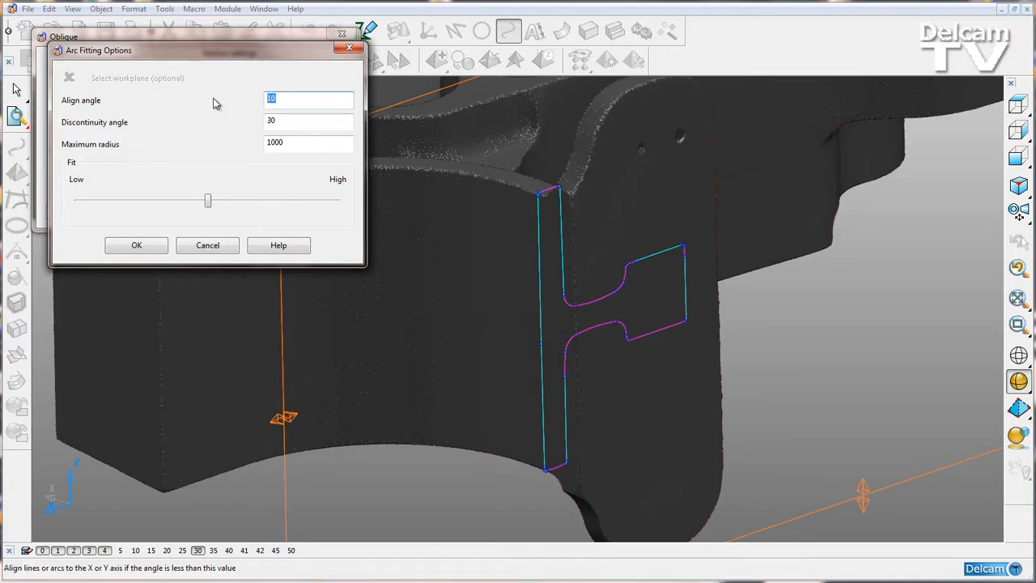
pyautogui.write('0.1')
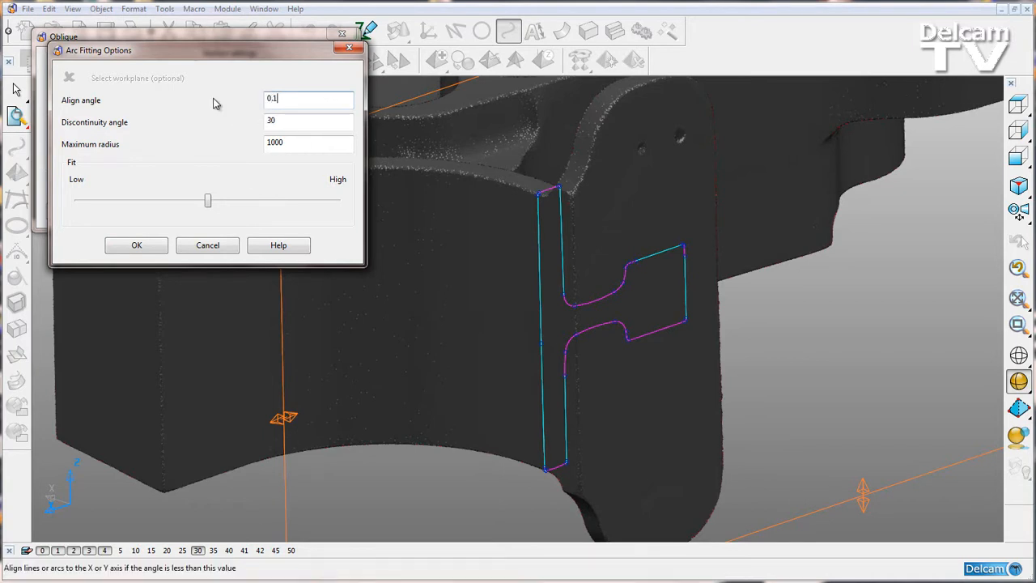
pyautogui.moveTo(291, 121)
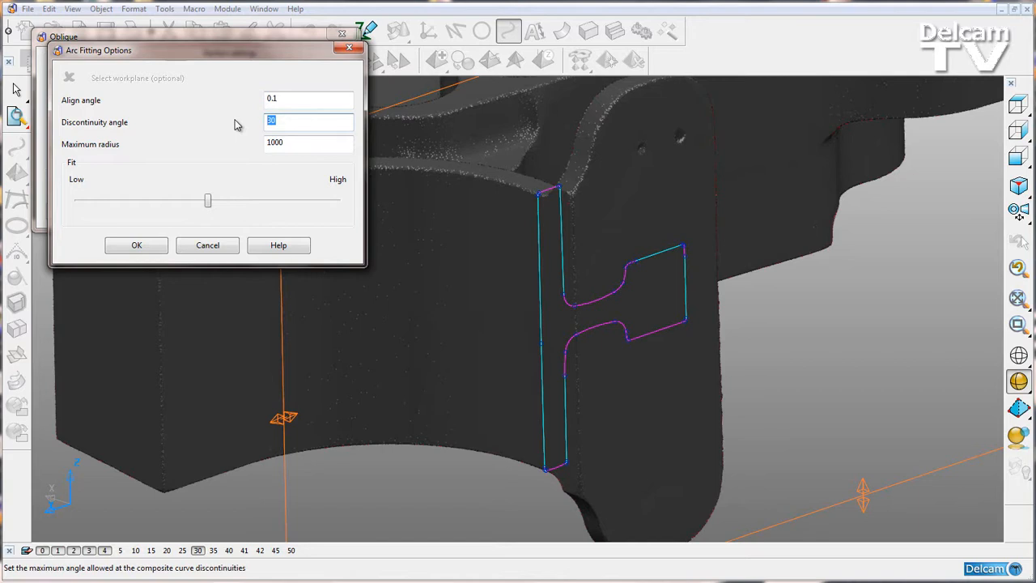
pyautogui.write('1')
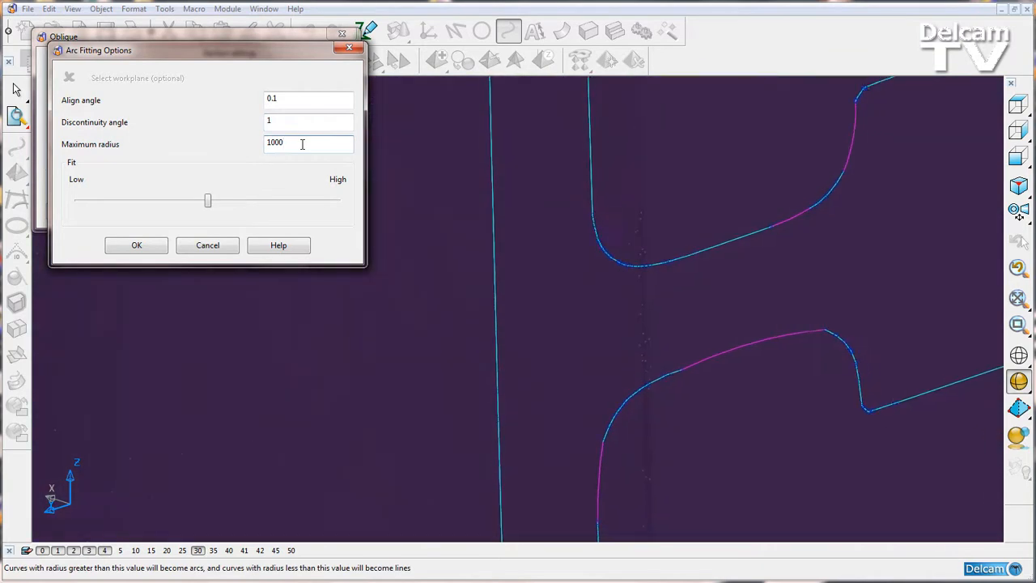
# - Reset discontinuity angle to 30 and set maximum radius to 5
pyautogui.click(308, 121)
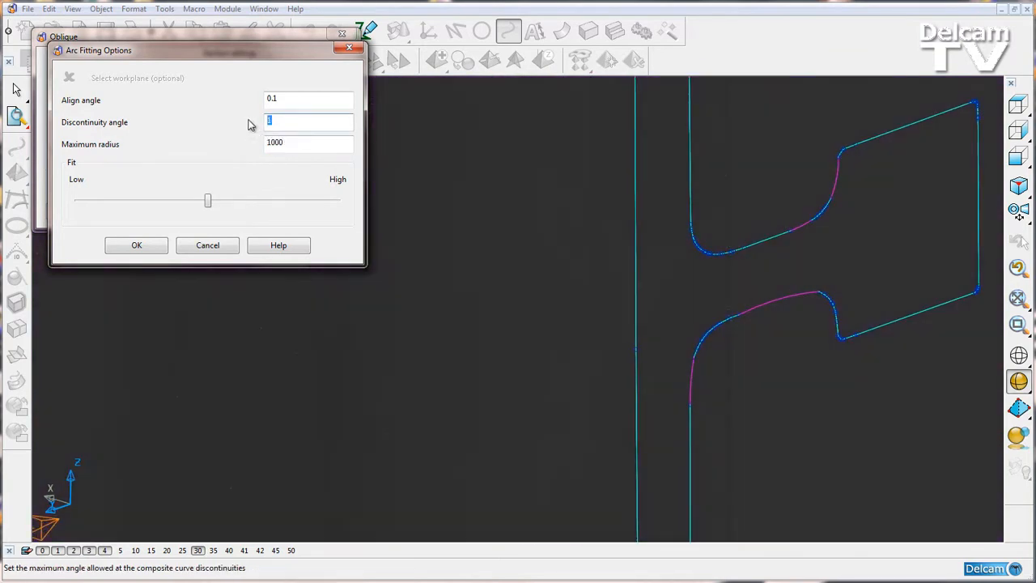
pyautogui.write('30')
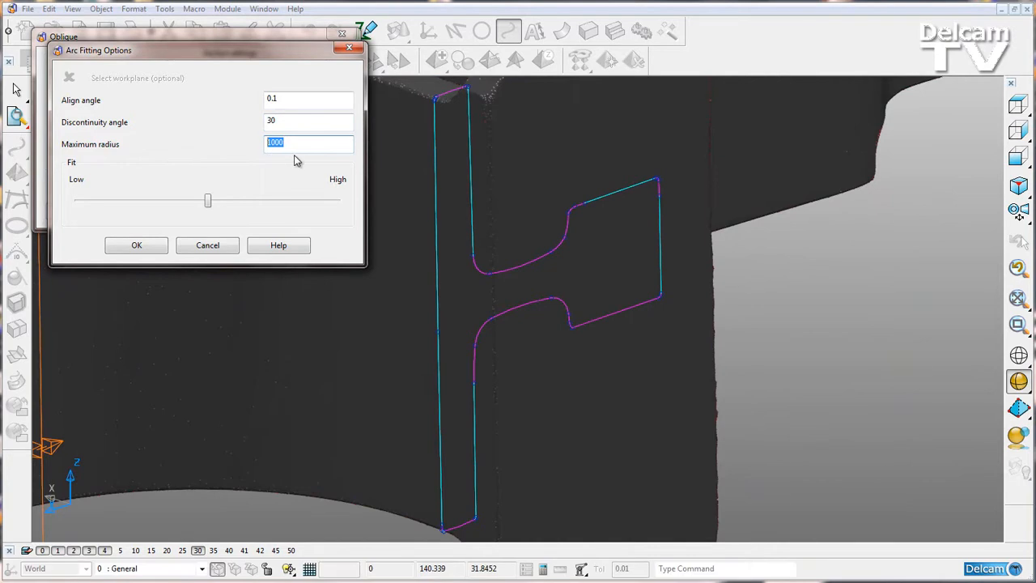
pyautogui.write('1')
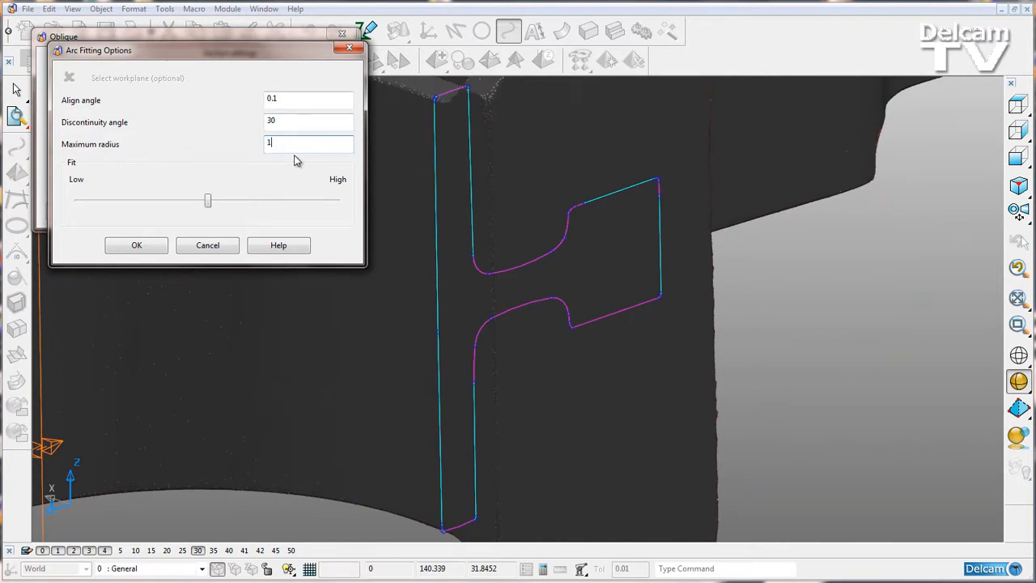
pyautogui.write('5')
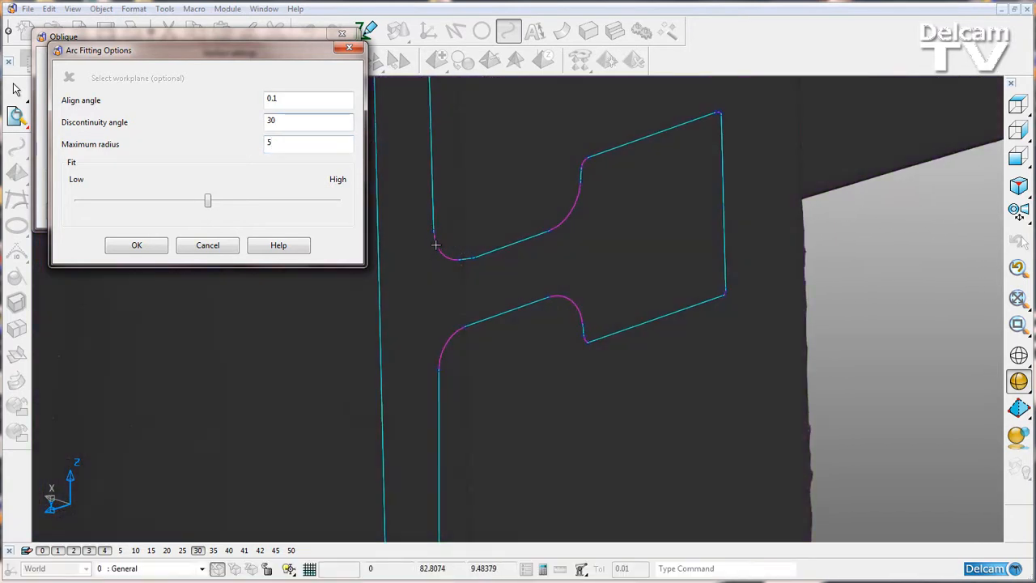
pyautogui.moveTo(584, 196)
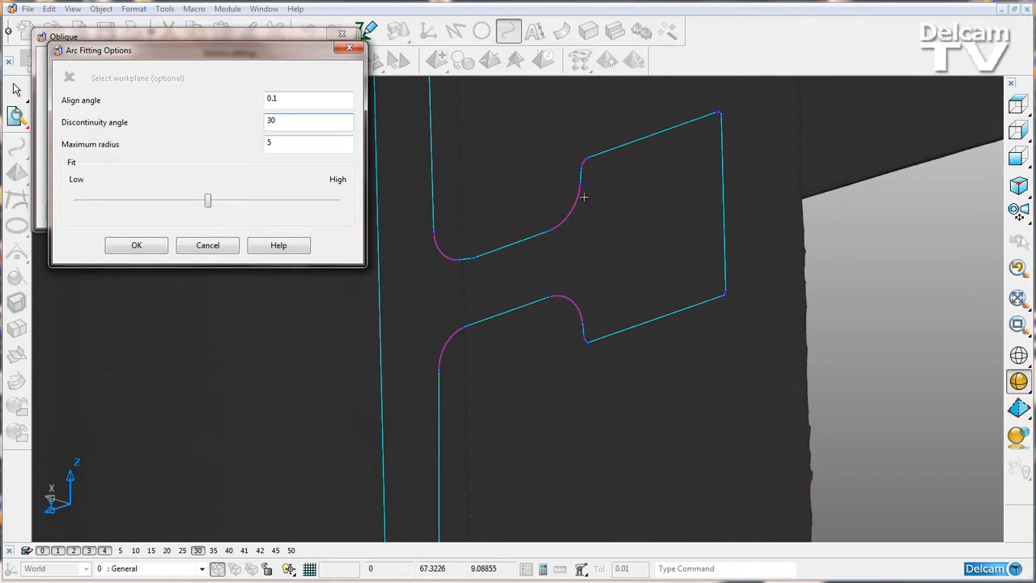
pyautogui.moveTo(557, 227)
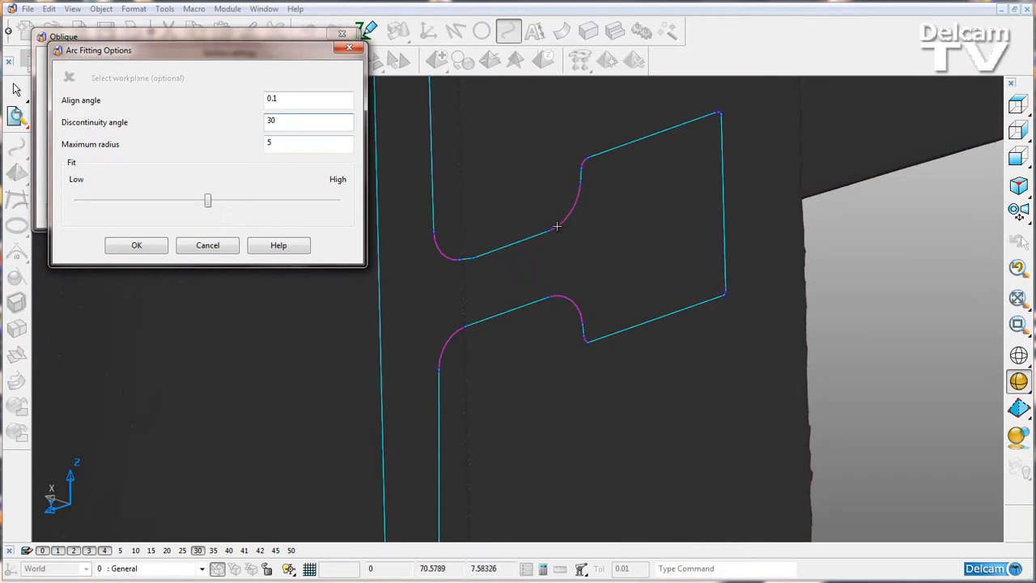
pyautogui.moveTo(552, 230)
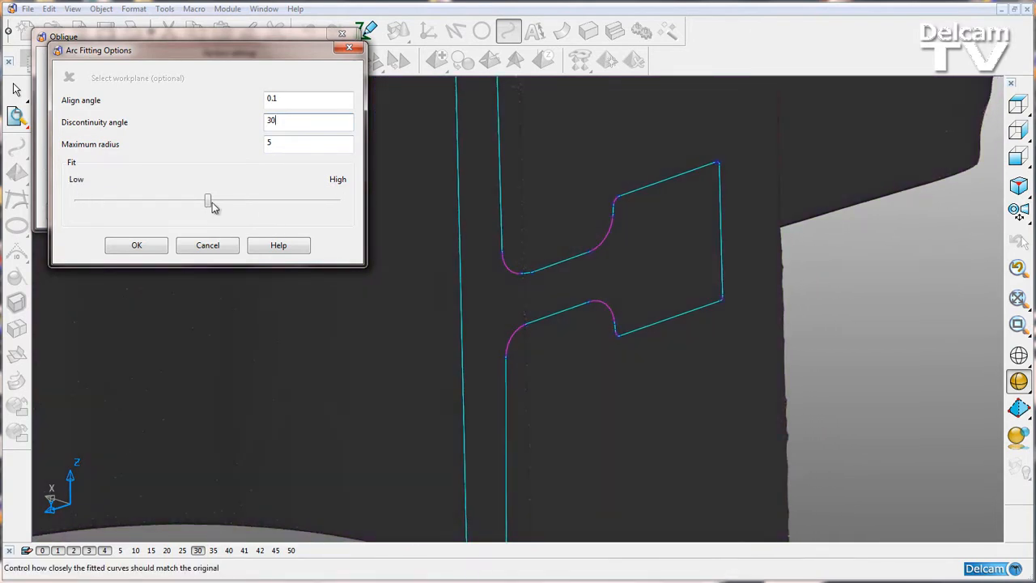
# - Move the arc Fit slider to Low, back to medium, then fully to High
pyautogui.moveTo(209, 201); pyautogui.dragTo(109, 201)
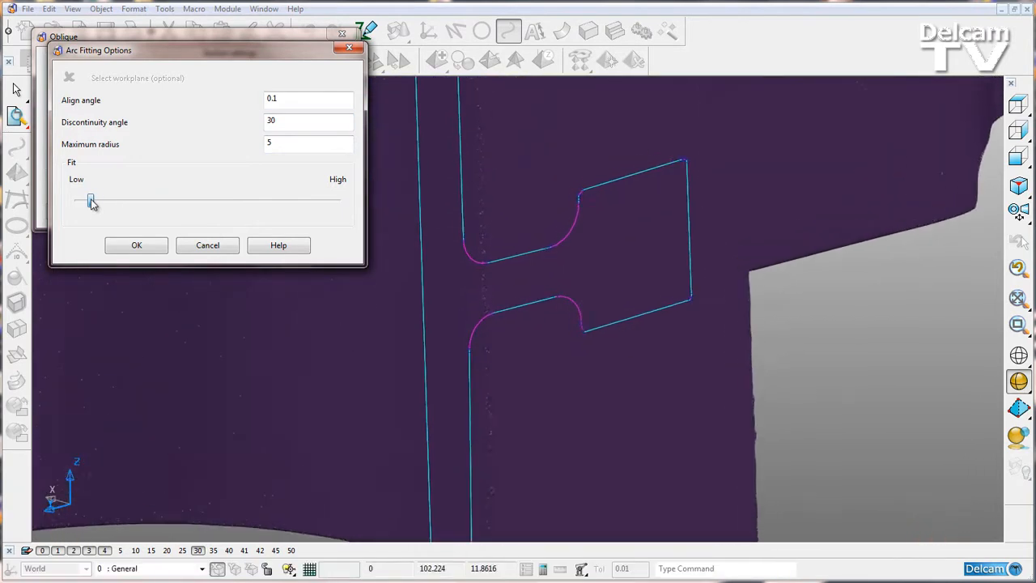
pyautogui.moveTo(91, 200); pyautogui.dragTo(213, 200)
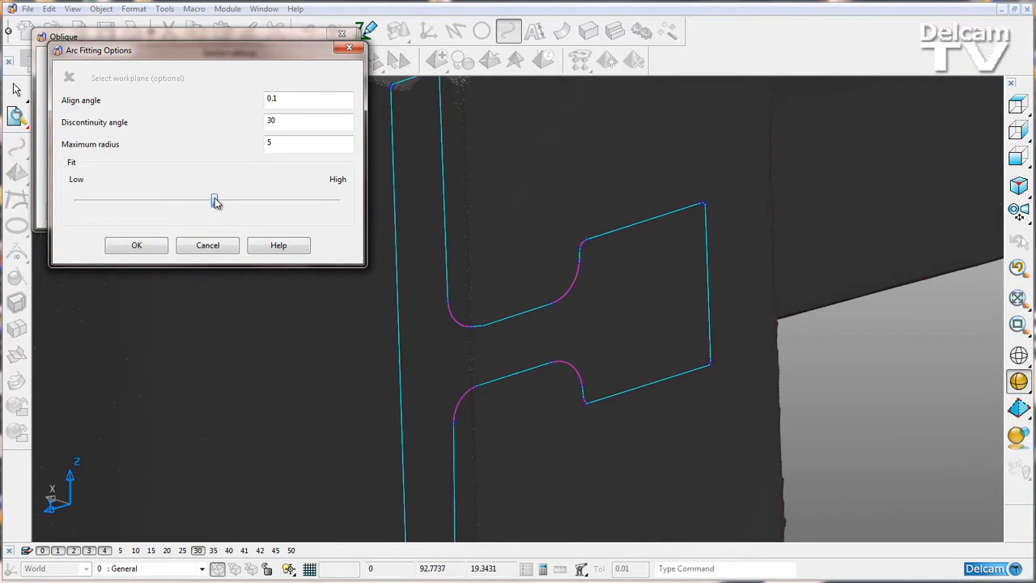
pyautogui.moveTo(213, 201); pyautogui.dragTo(330, 201)
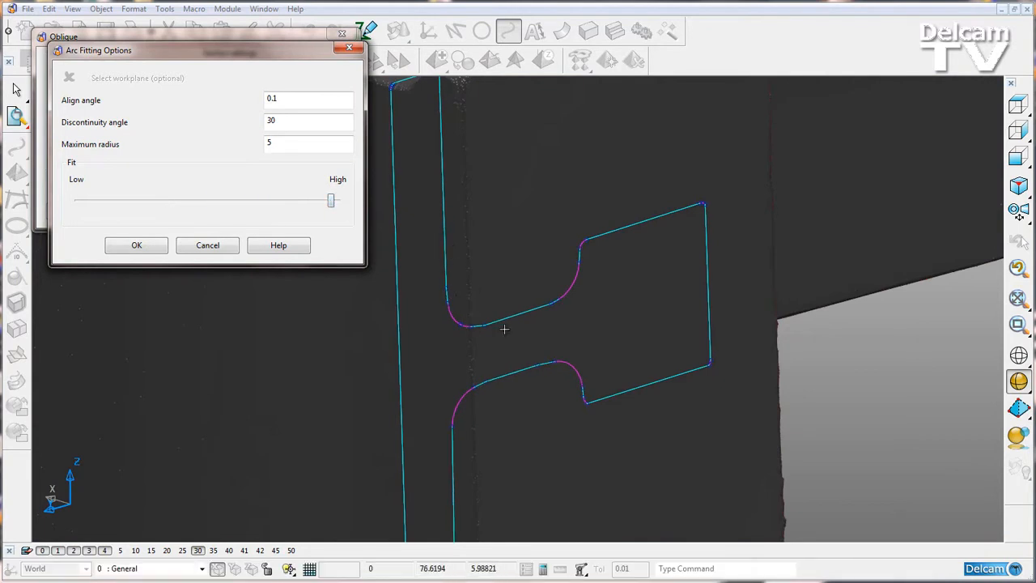
pyautogui.moveTo(497, 316)
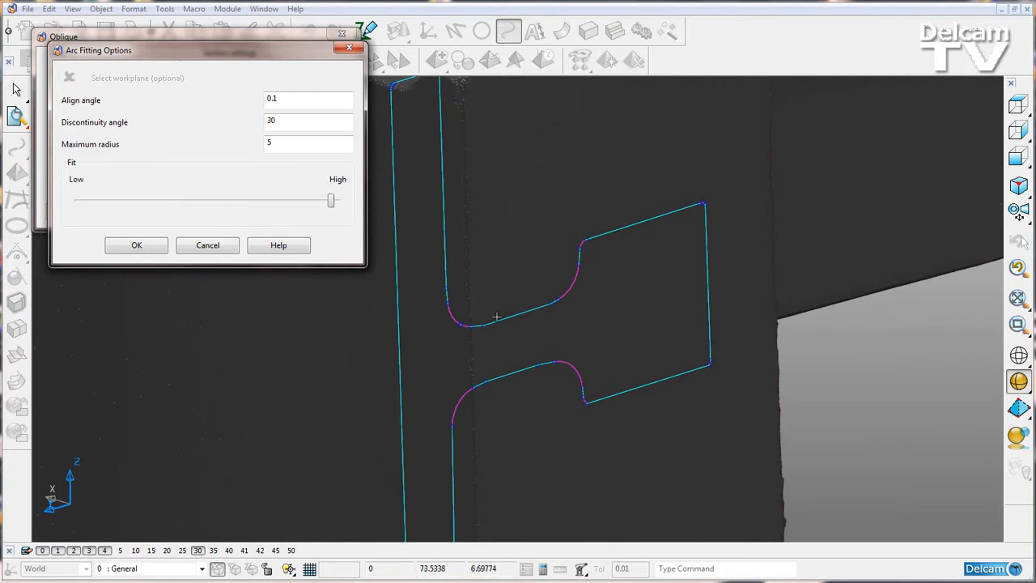